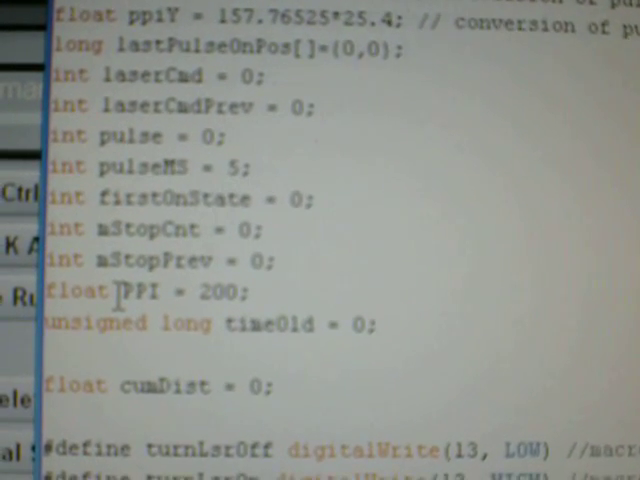
scroll("down", 3)
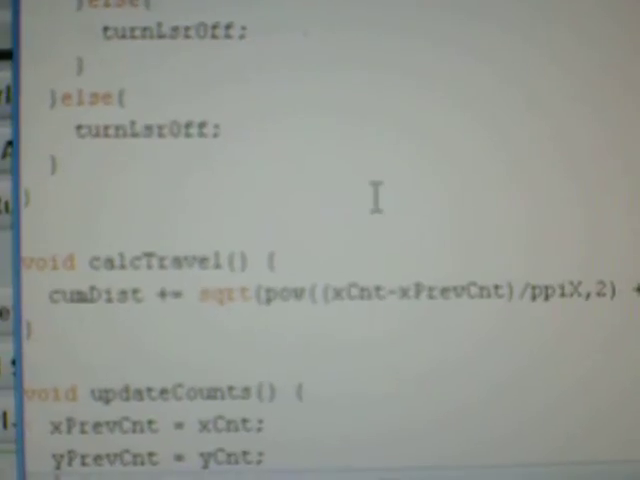
scroll("up", 3)
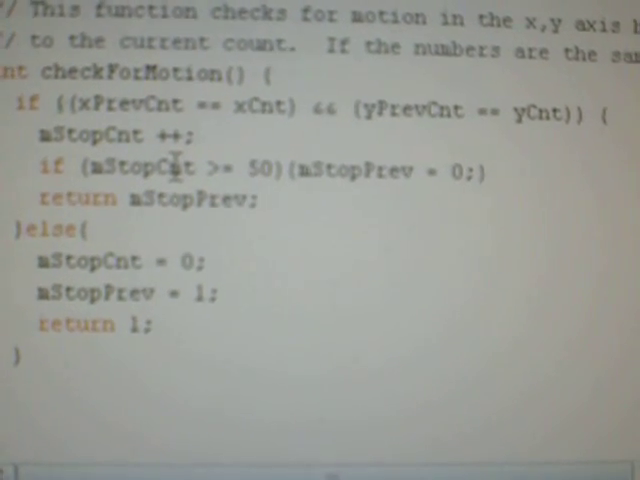
scroll("down", 3)
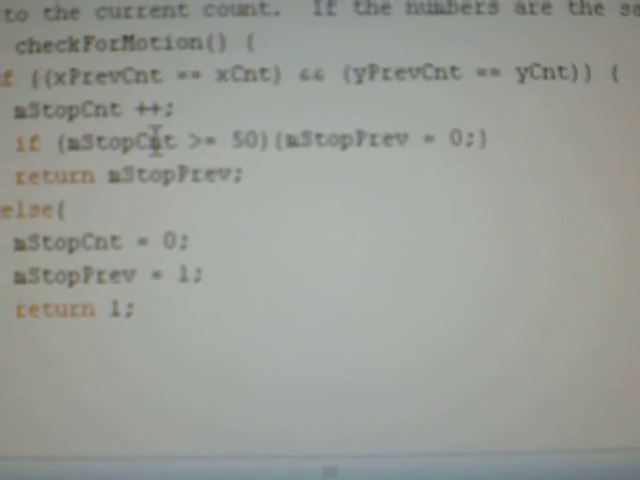